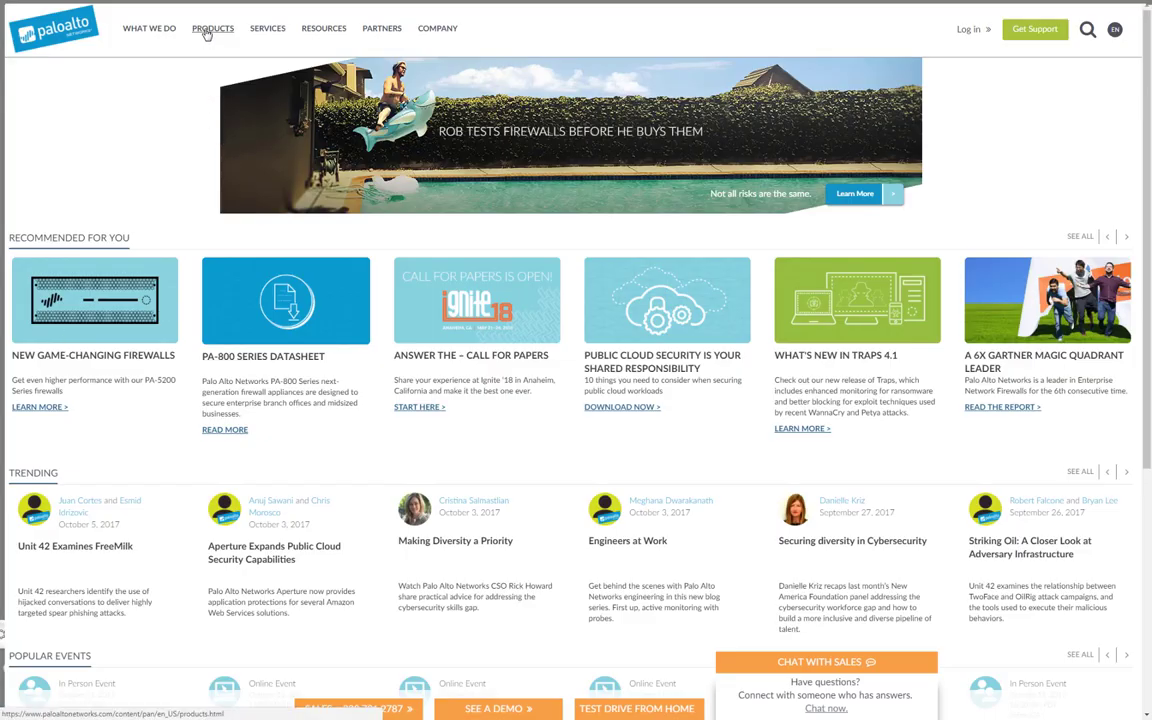
Navigate from Products to the Compare Firewalls listing of next-generation firewall models.
click(212, 28)
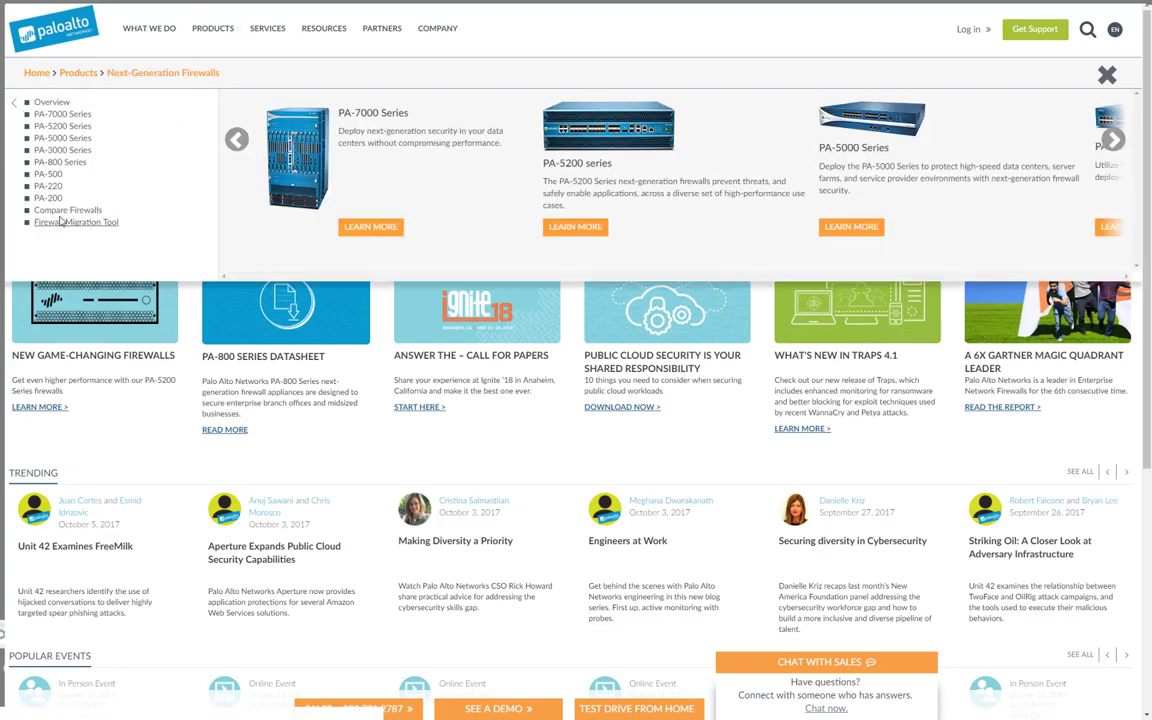
click(68, 210)
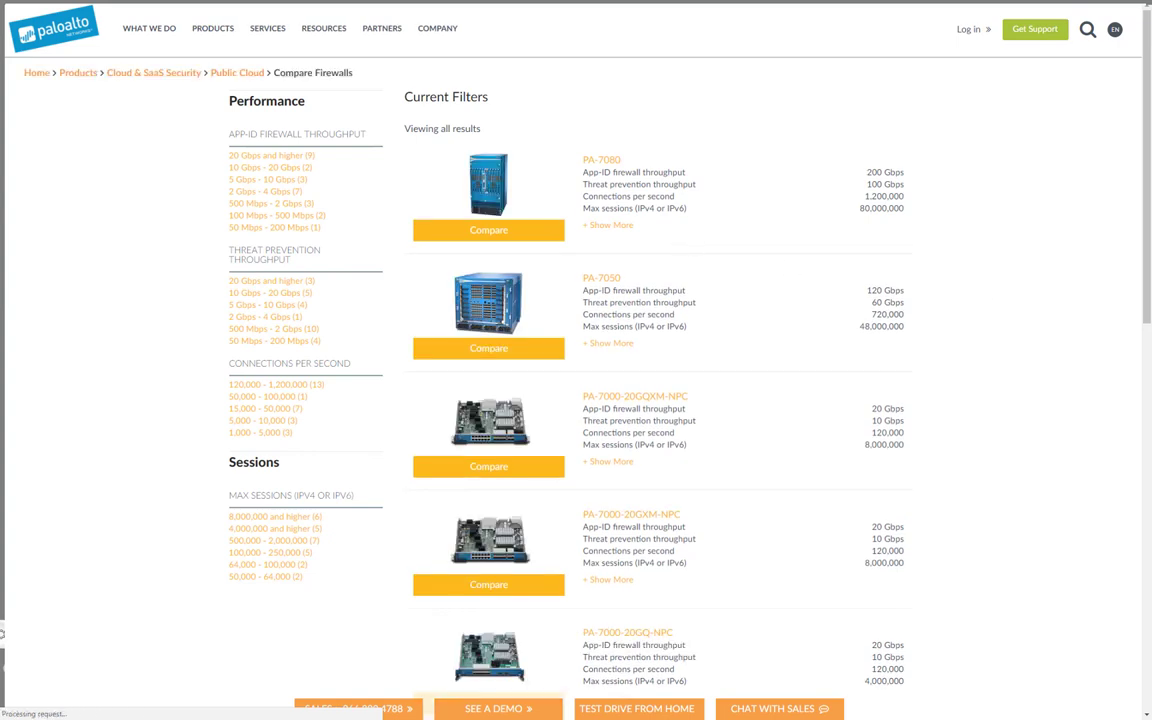
Scroll to the final results page (21 to 27 of 27) reaching the VM-50 entry.
scroll(down, 3)
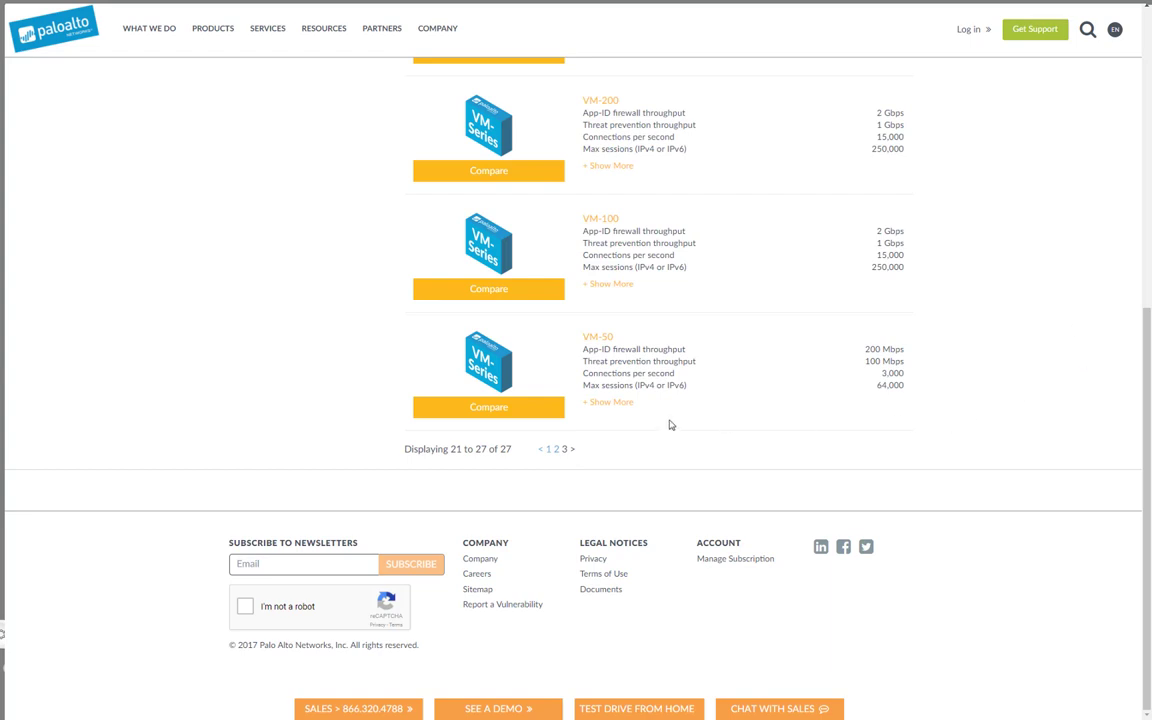
mouse_move(620, 408)
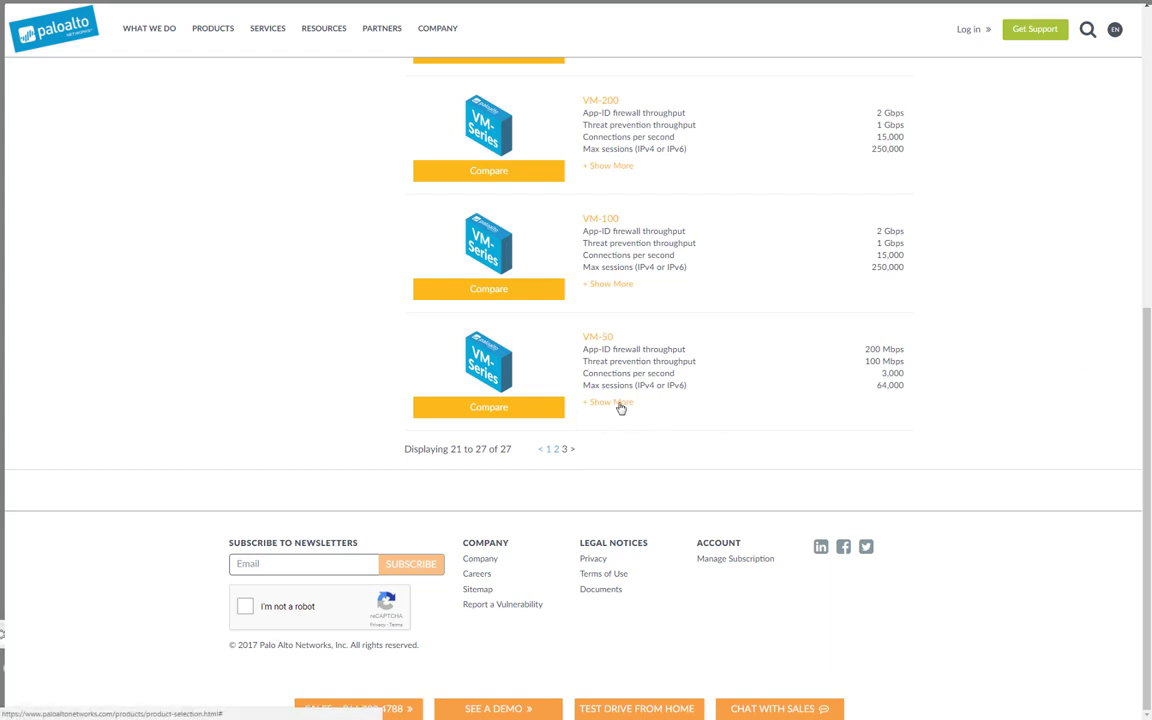
Show More on the VM-50 and reach its Interfaces row listing 512 max logical and physical interfaces.
click(608, 400)
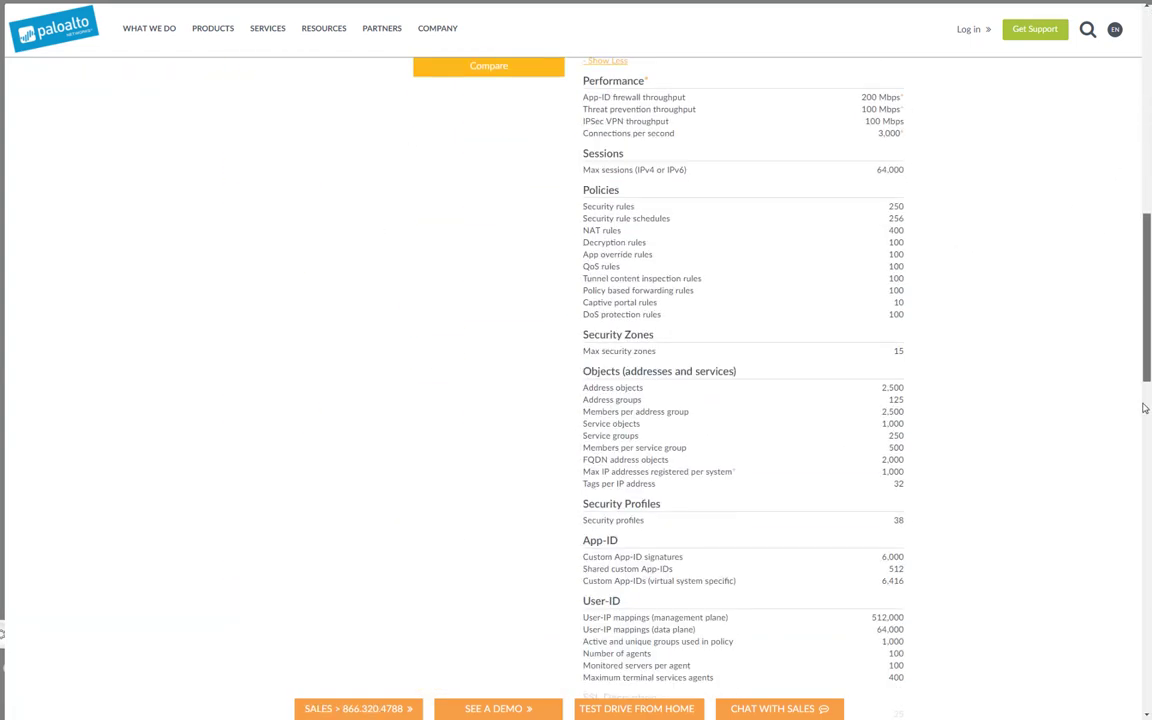
scroll(up, 3)
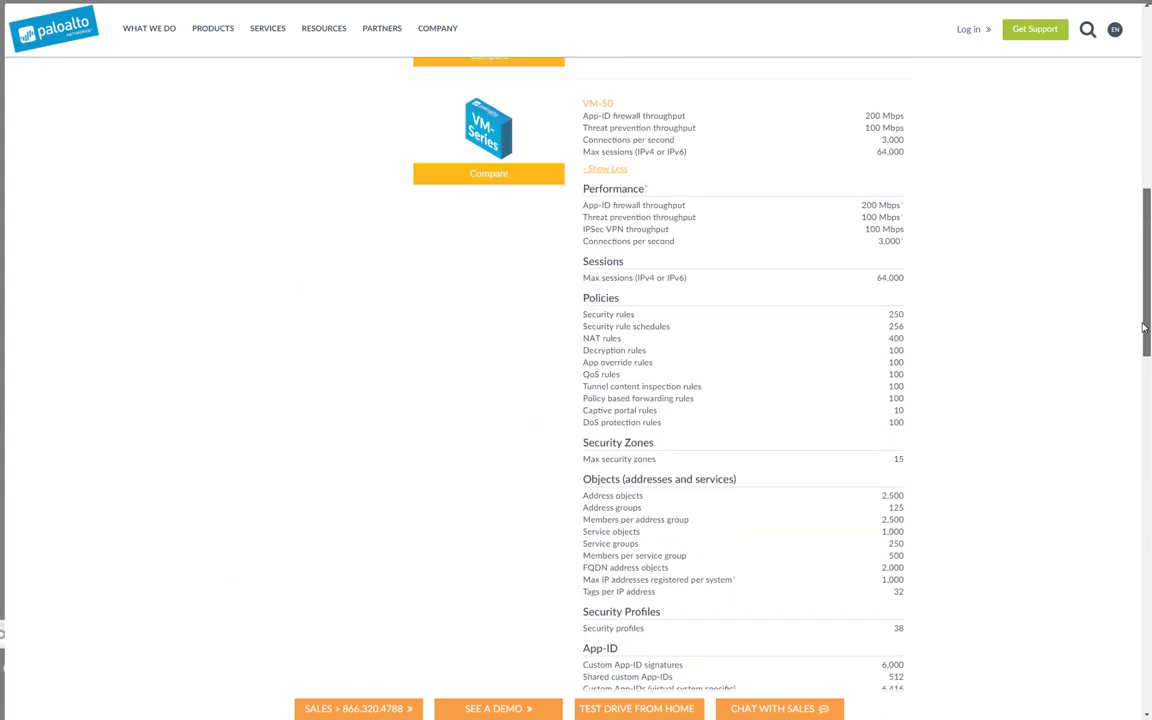
scroll(down, 3)
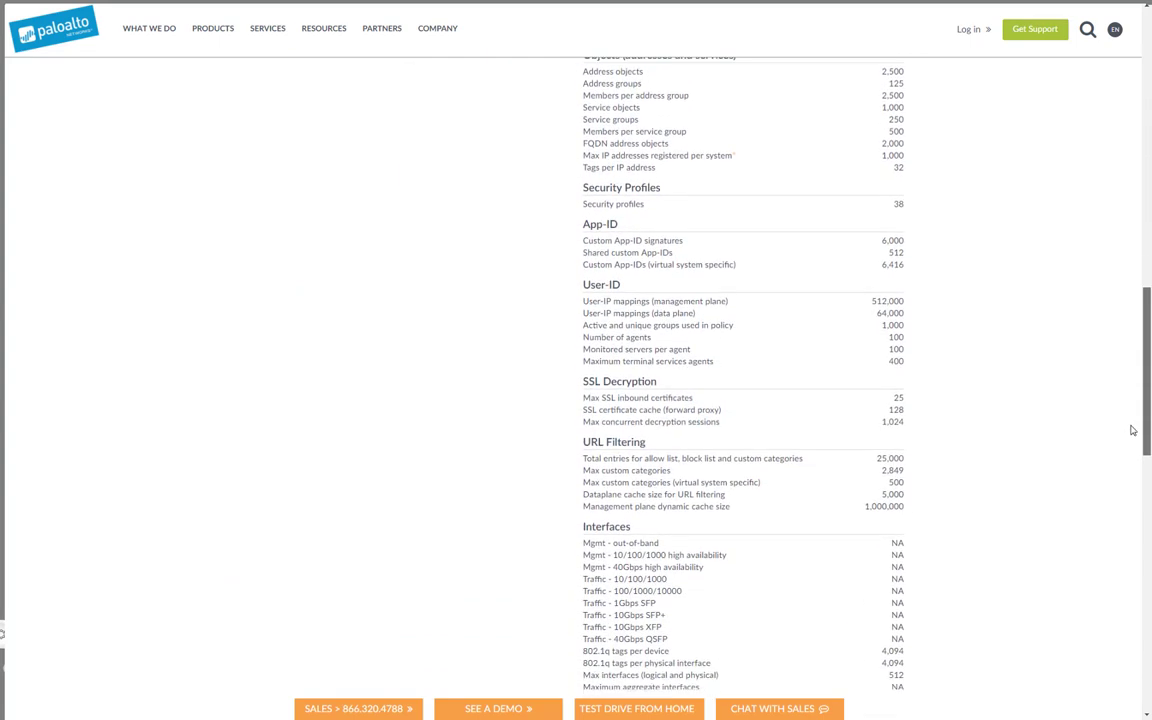
scroll(down, 3)
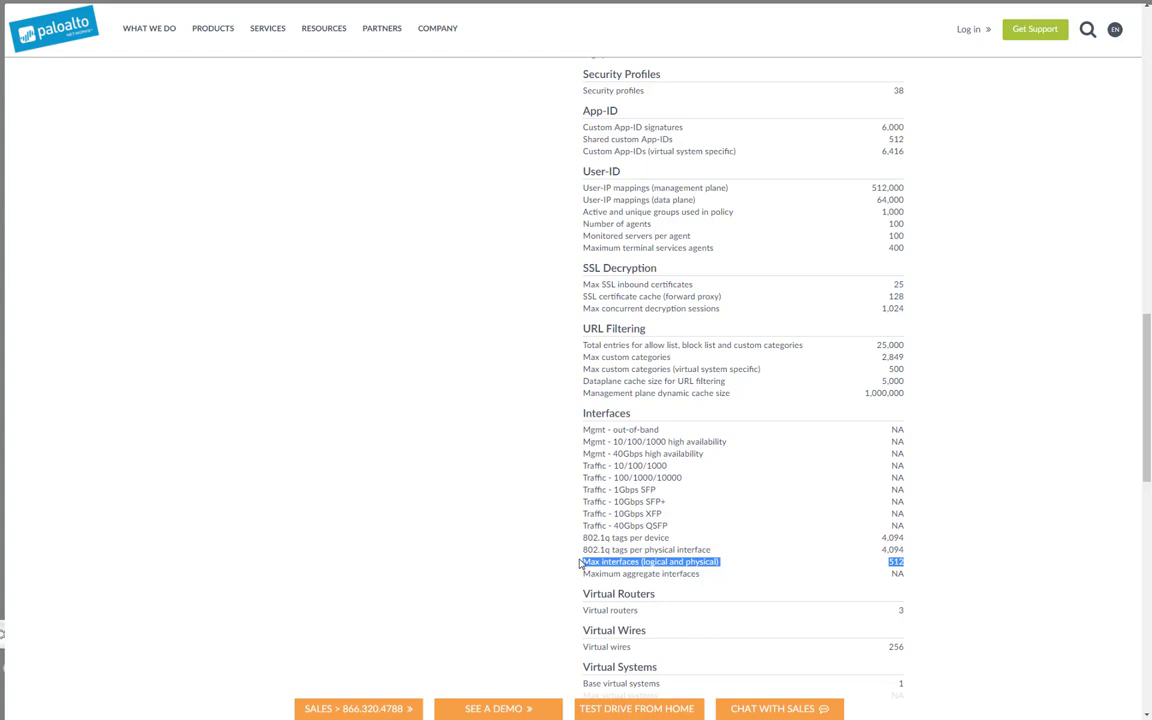
mouse_move(740, 484)
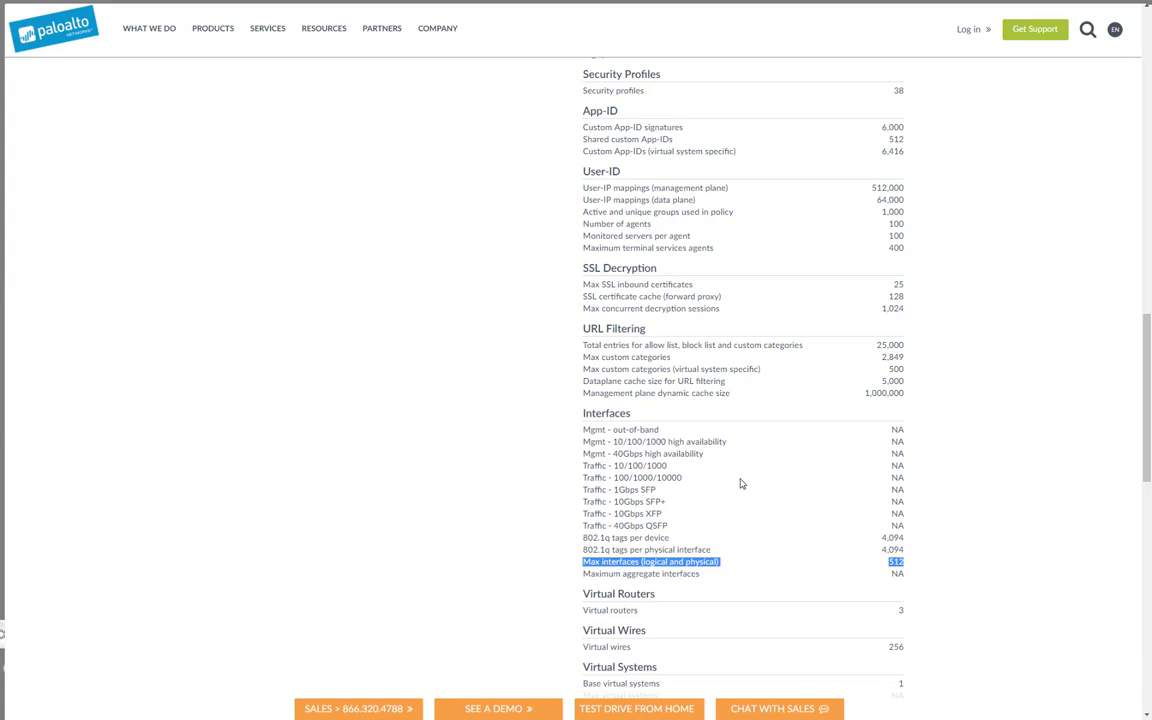
scroll(down, 3)
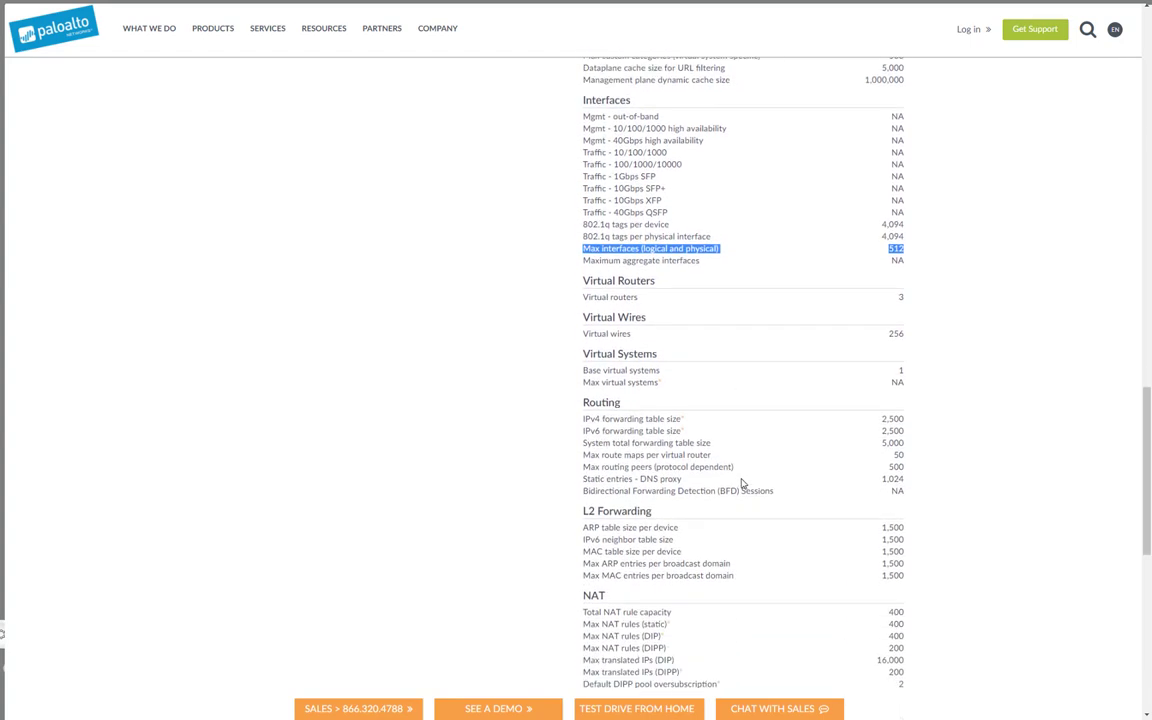
scroll(down, 3)
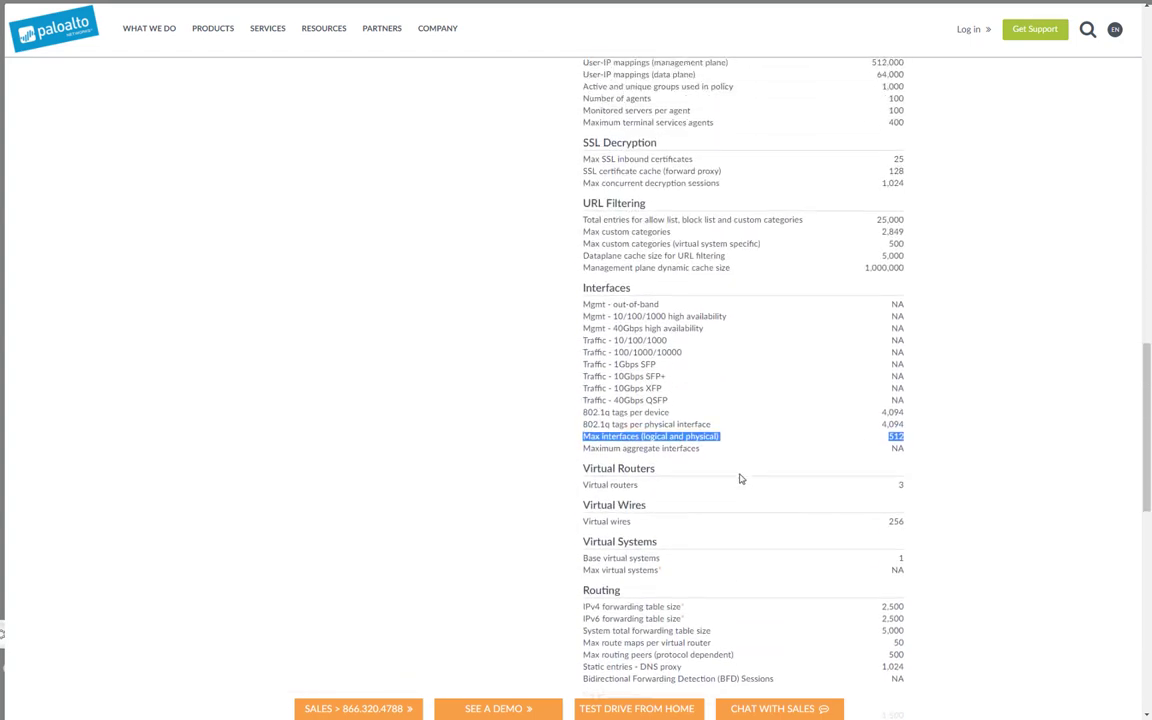
scroll(up, 3)
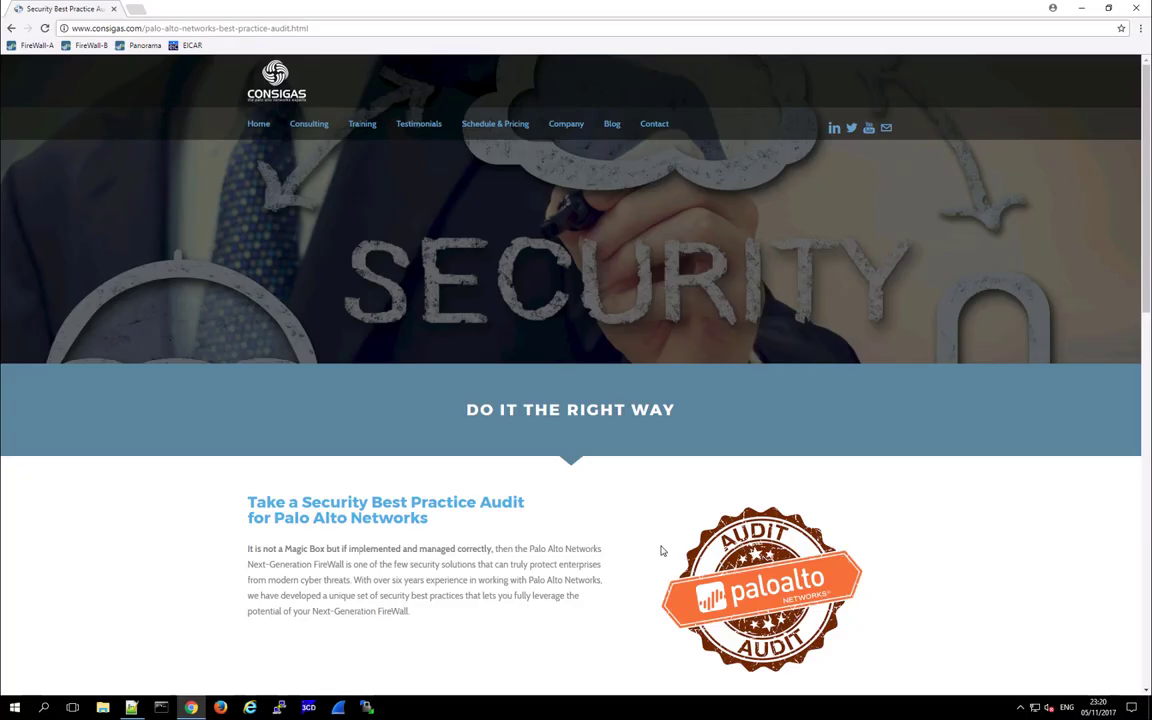
mouse_move(656, 548)
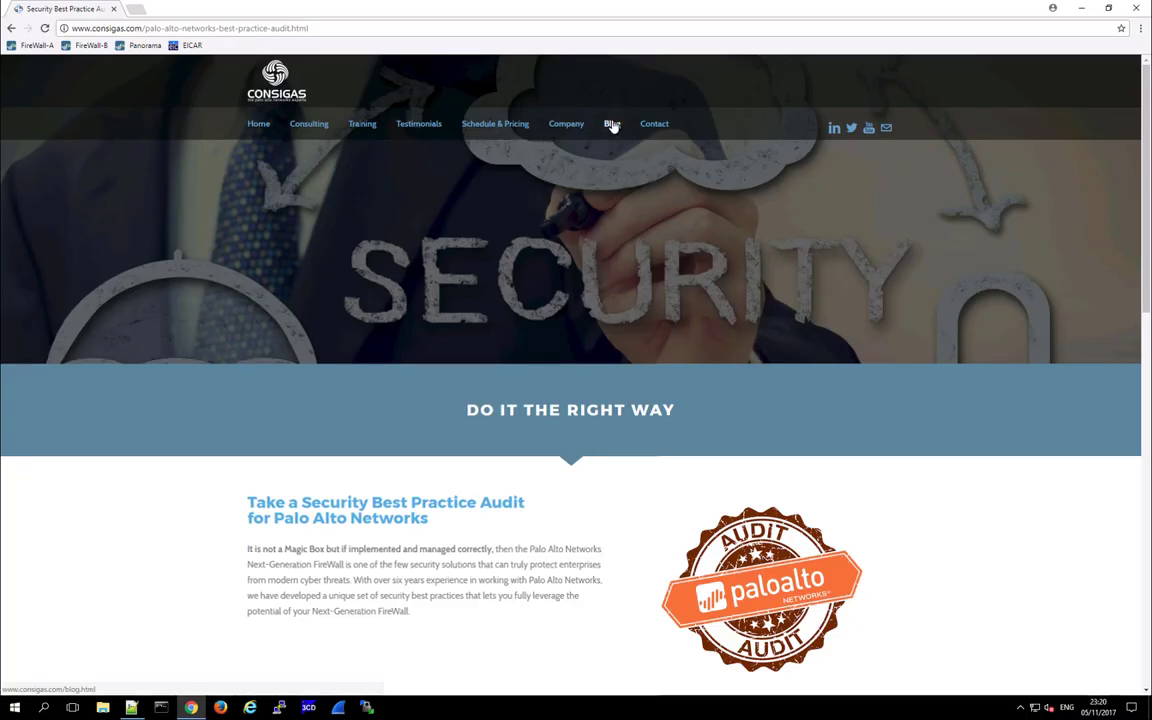
From the Consigas blog's Best Practices checklist post, reach the mailing-list sign-up form.
click(612, 124)
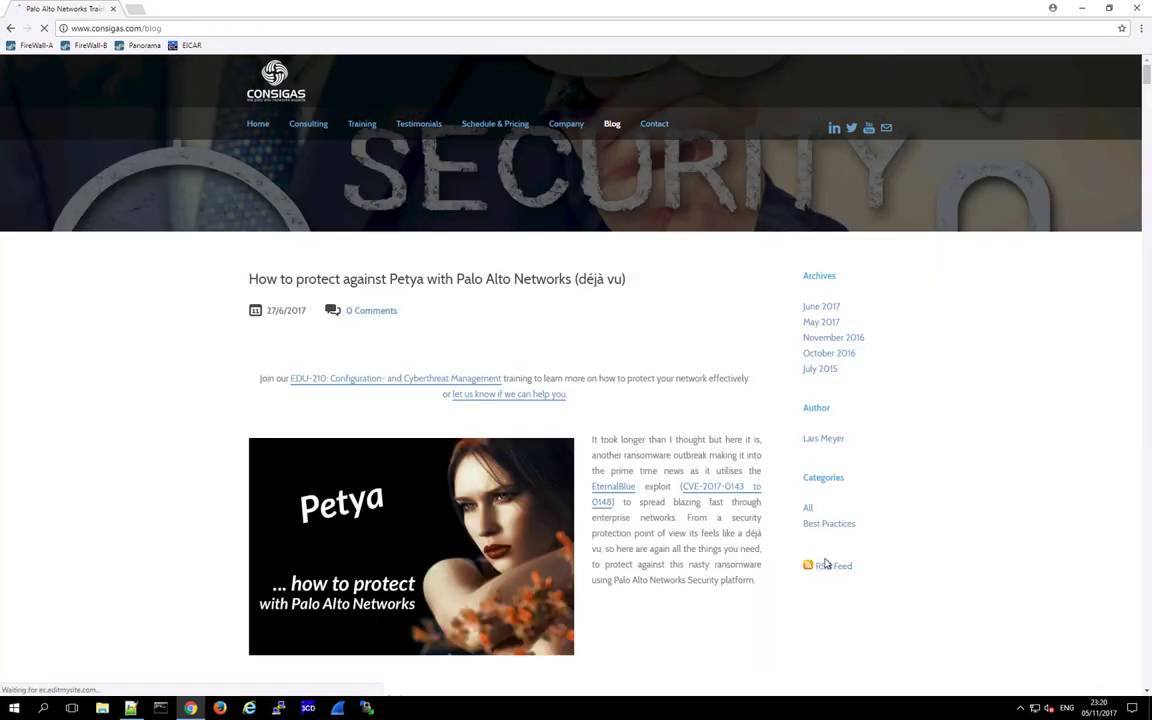
click(828, 524)
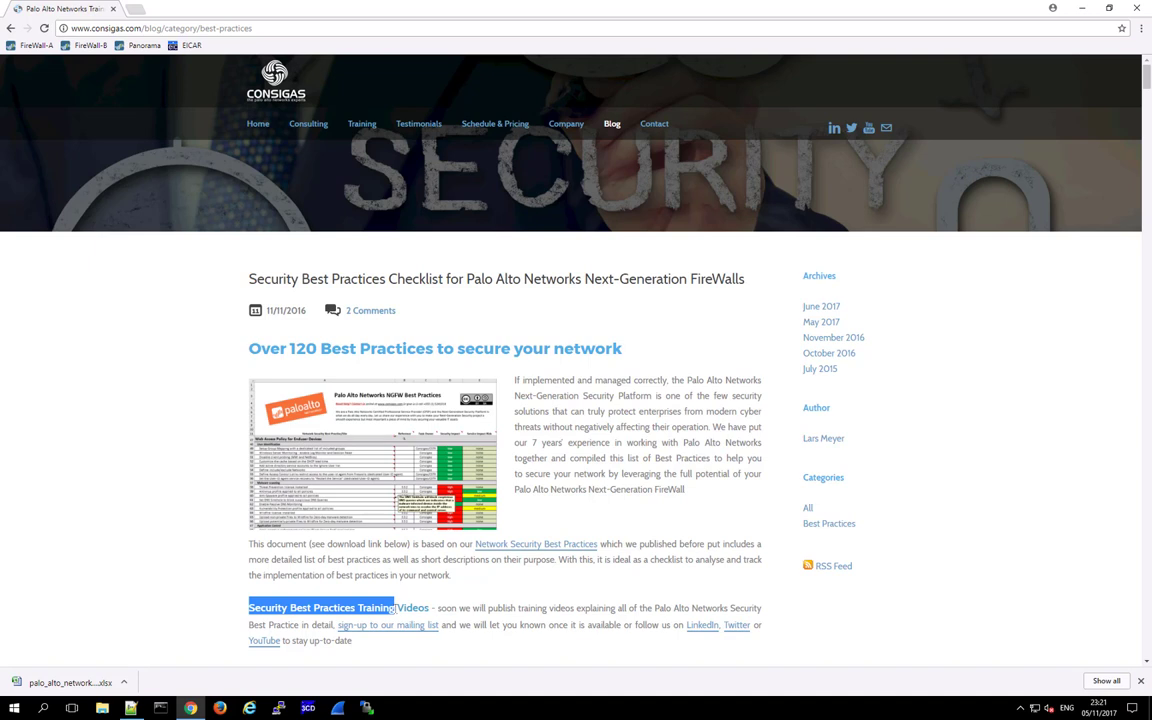
mouse_move(398, 624)
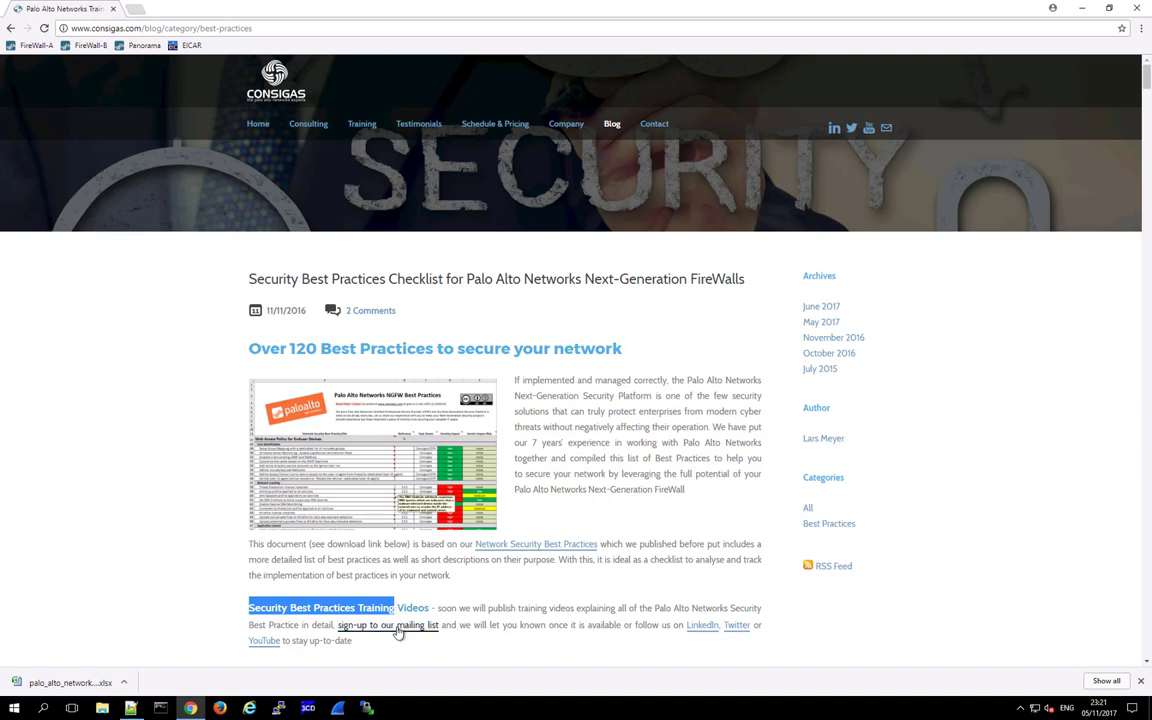
click(388, 624)
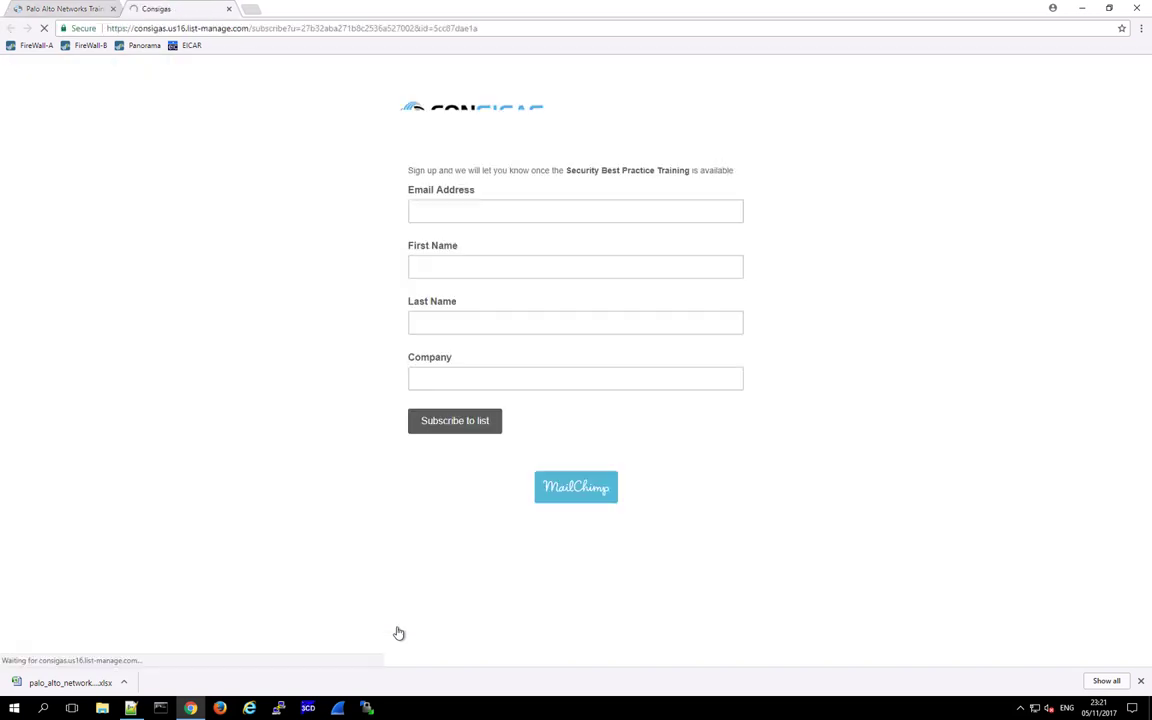